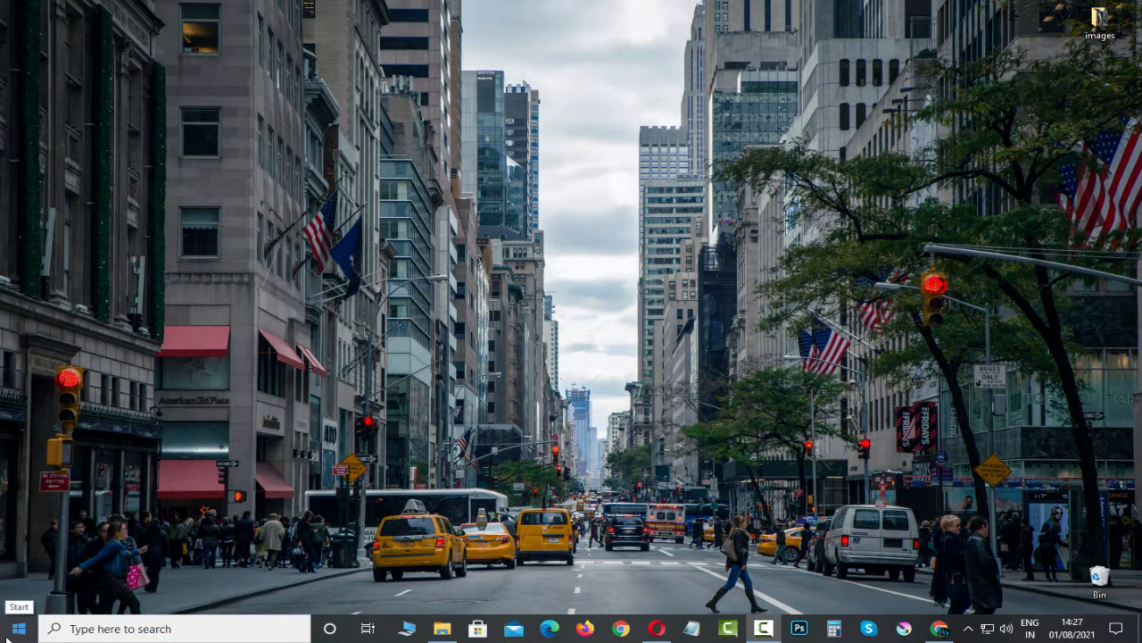
- Launch Windows Settings from the gear icon in the Start menu
click(17, 628)
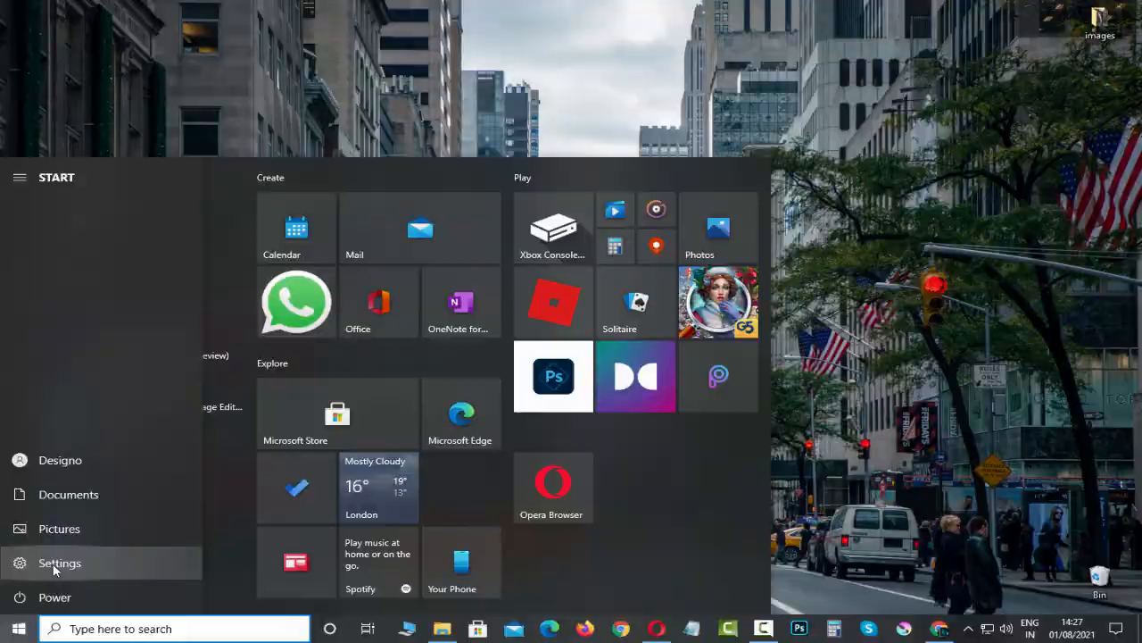
click(60, 562)
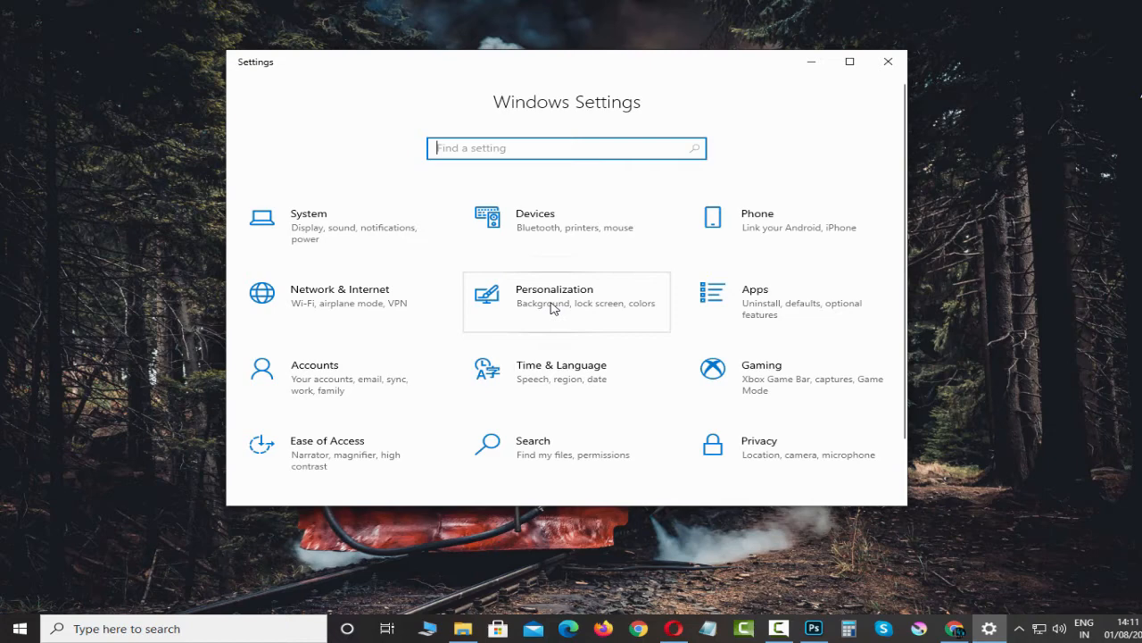
- Go to Personalization and show the Taskbar settings page
click(553, 296)
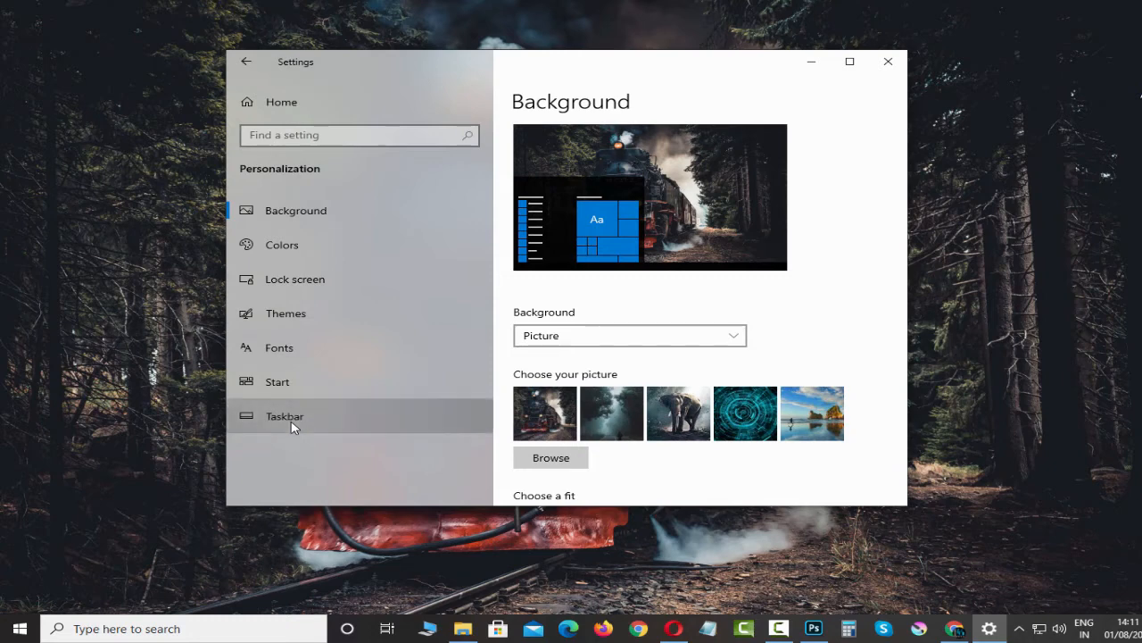
click(285, 415)
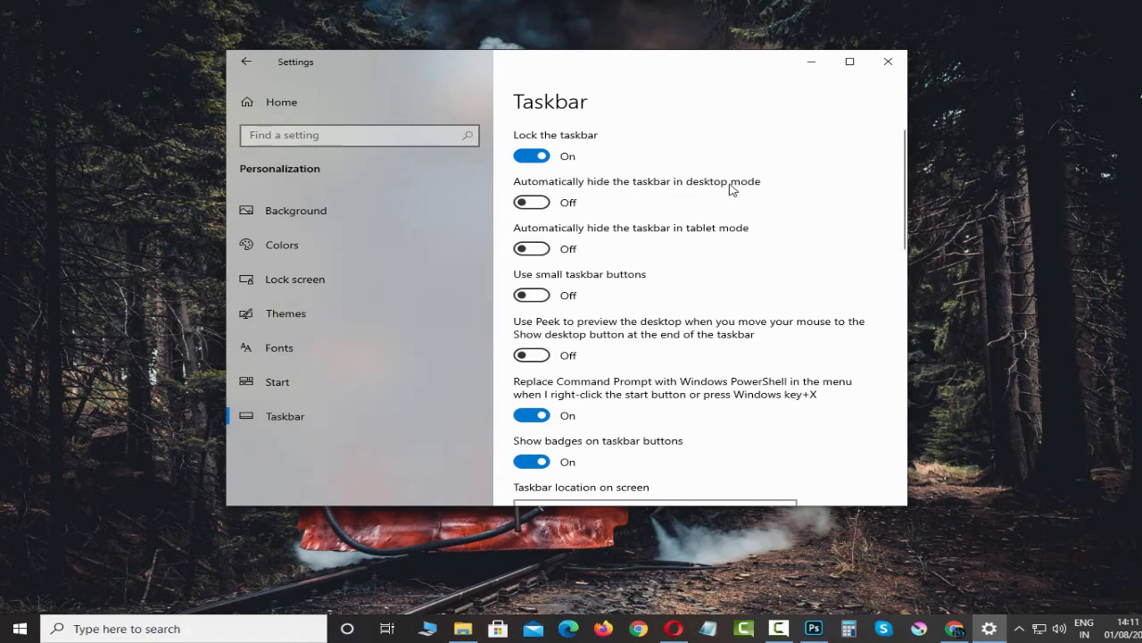
mouse_move(645, 193)
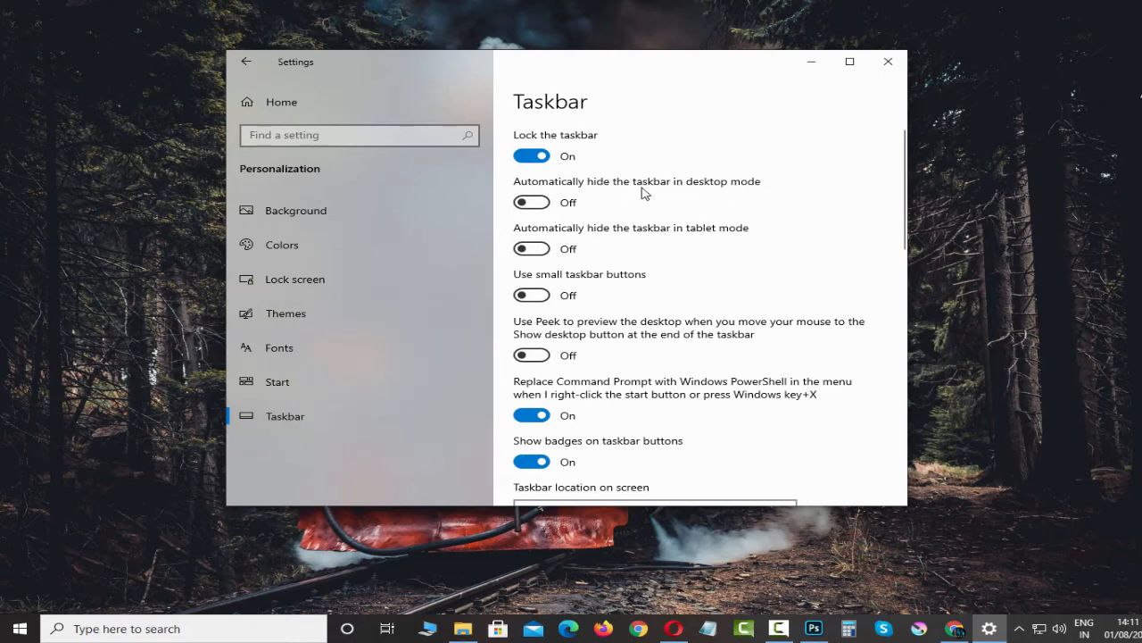
- Turn on 'Automatically hide the taskbar in desktop mode' and close the Settings window
click(531, 202)
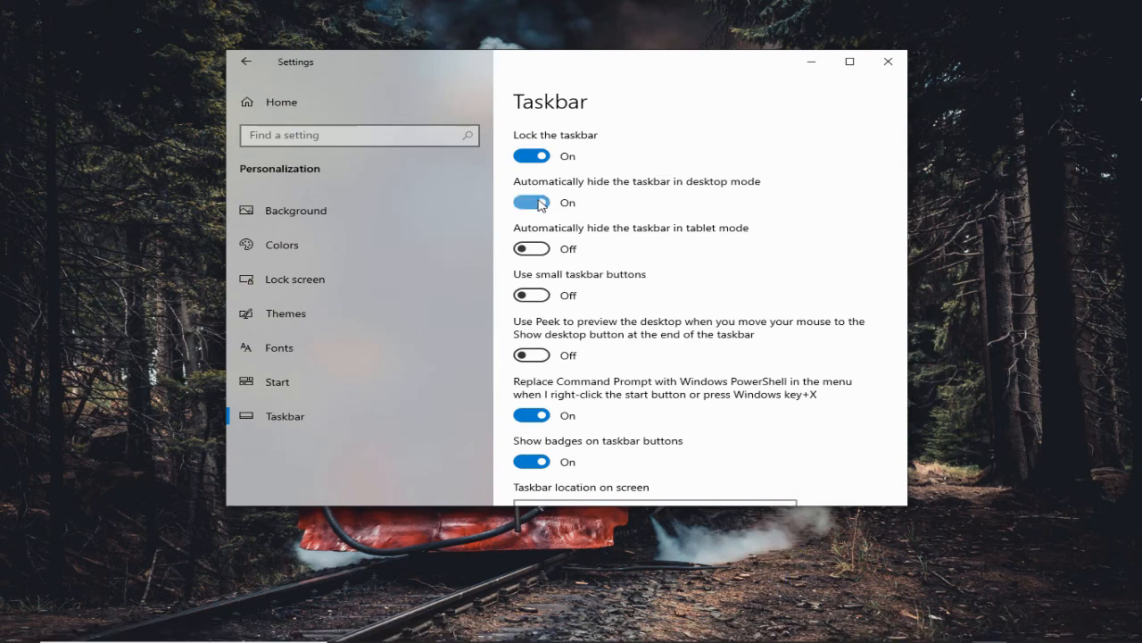
click(531, 202)
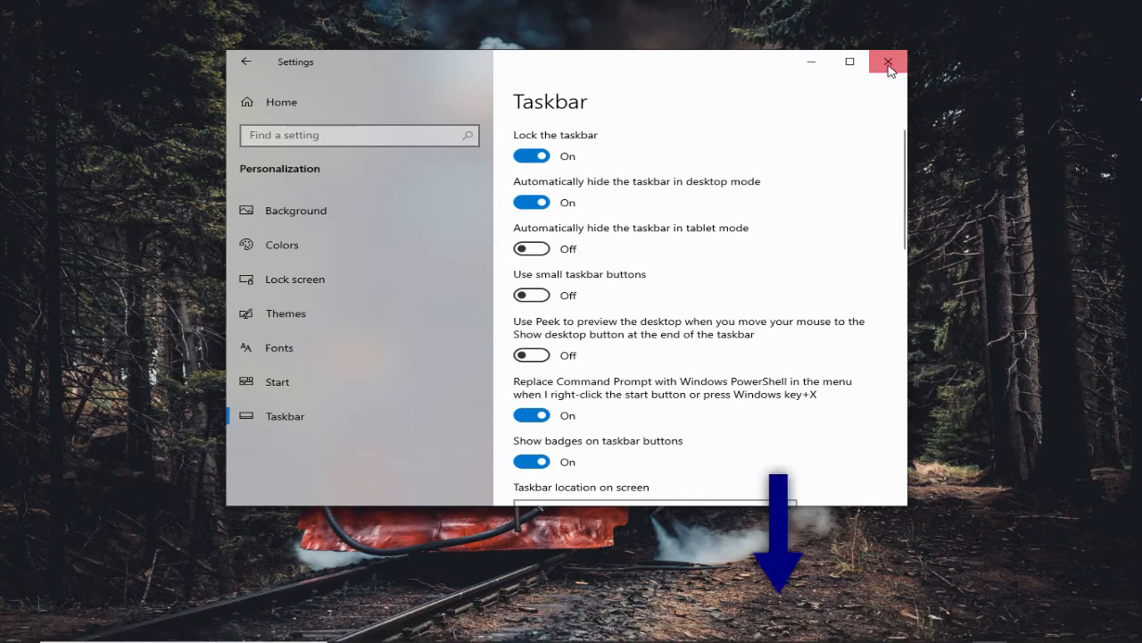
click(887, 61)
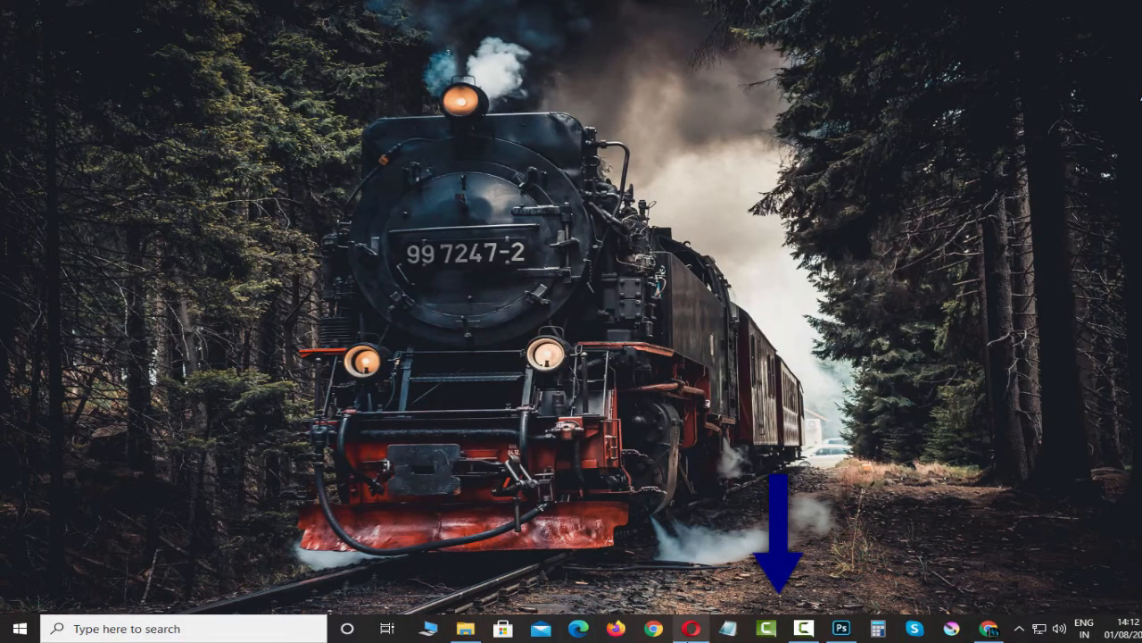